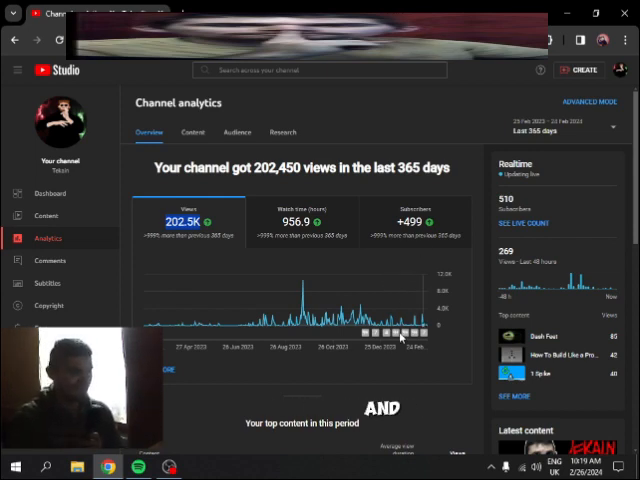
Scroll through the Overview's last-365-day top content list before moving to Content analytics
scroll(down, 3)
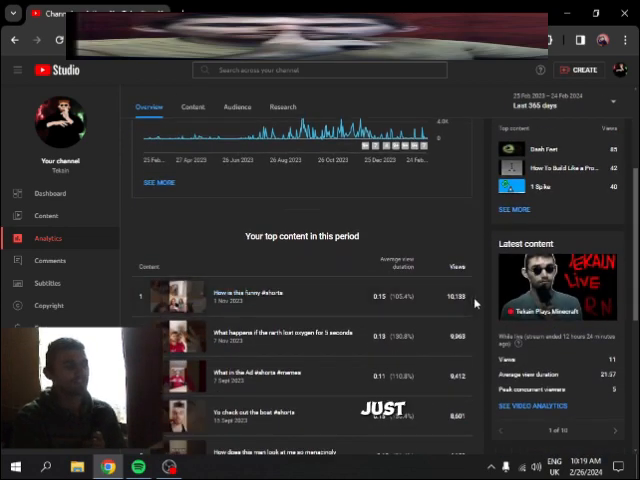
scroll(down, 3)
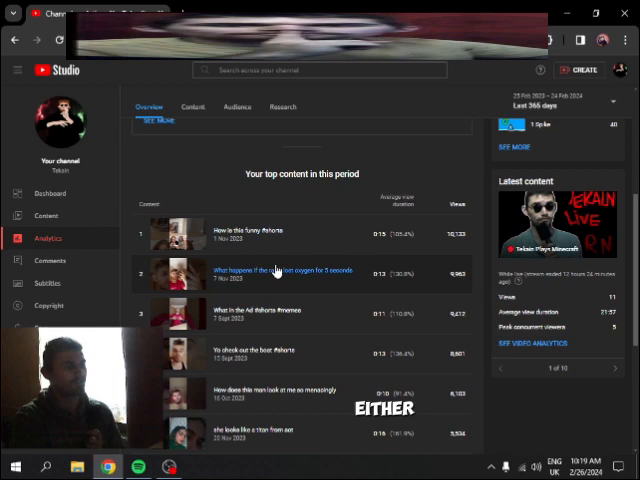
scroll(down, 3)
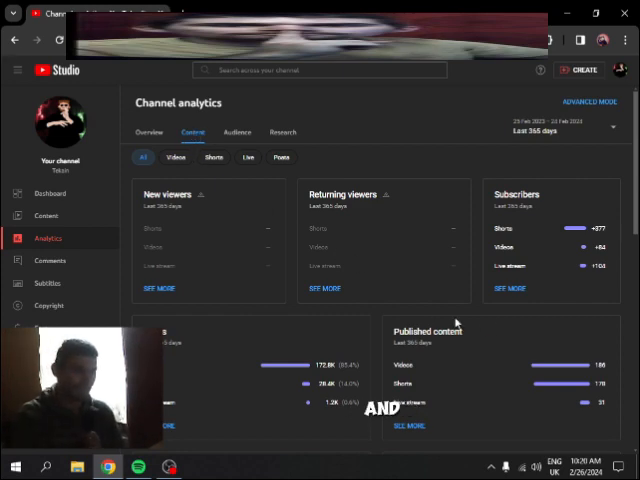
Scroll the Content analytics to the views and published content by format and the impressions funnel
scroll(down, 3)
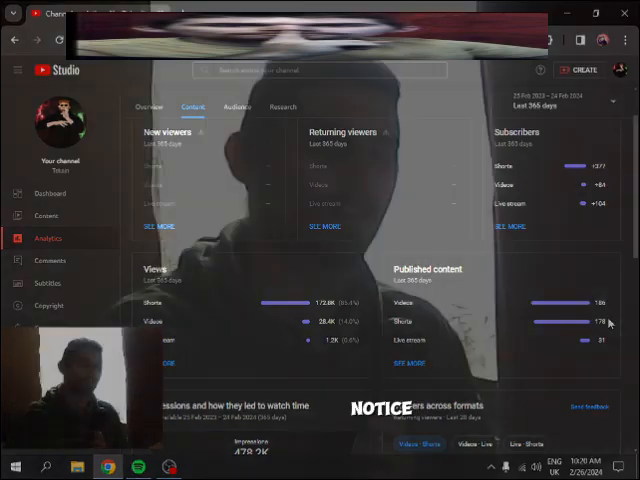
scroll(down, 3)
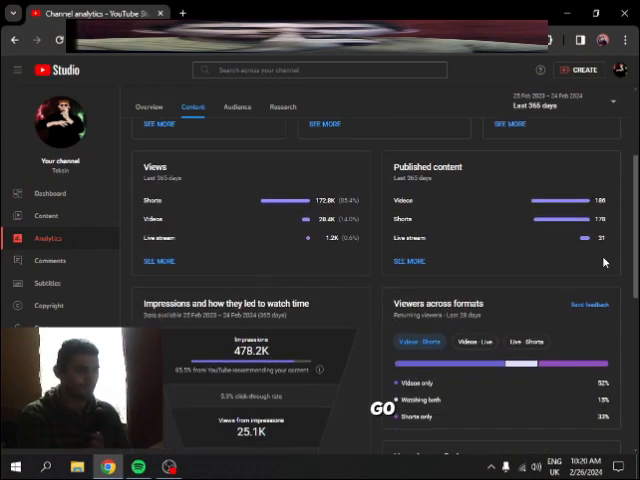
Scroll to viewers across formats and 'How viewers find you' for the channel's Shorts
scroll(down, 3)
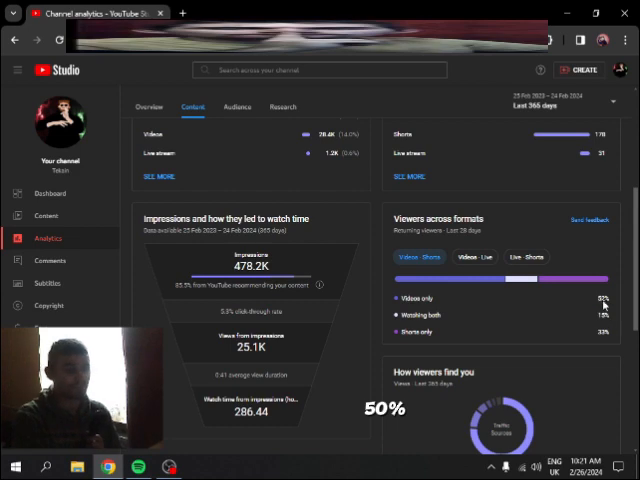
scroll(down, 3)
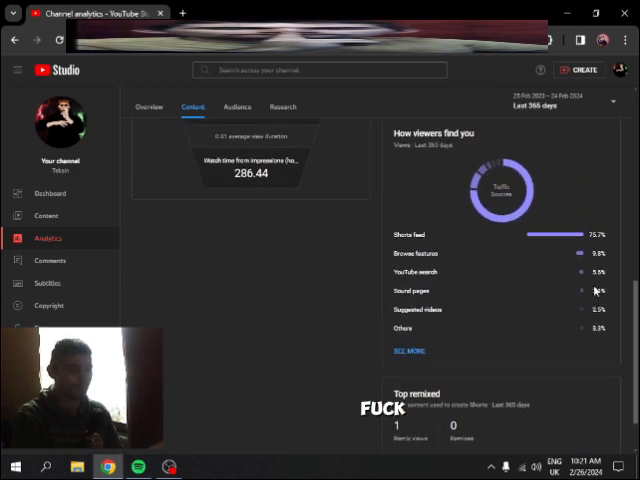
scroll(down, 3)
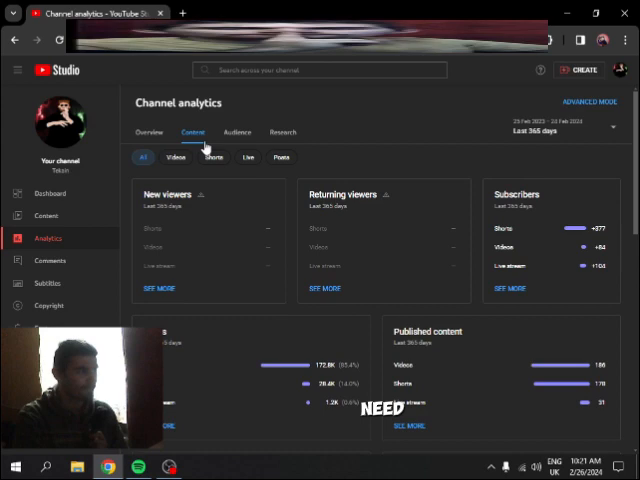
Switch to Audience analytics and review returning vs new viewers down to 'When your viewers are on YouTube'
click(236, 132)
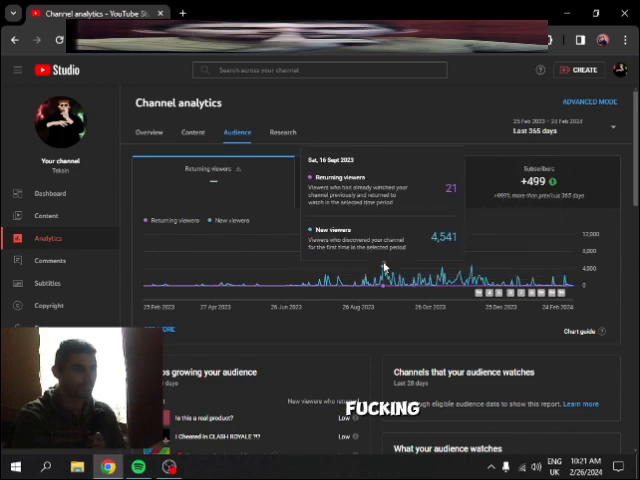
mouse_move(384, 272)
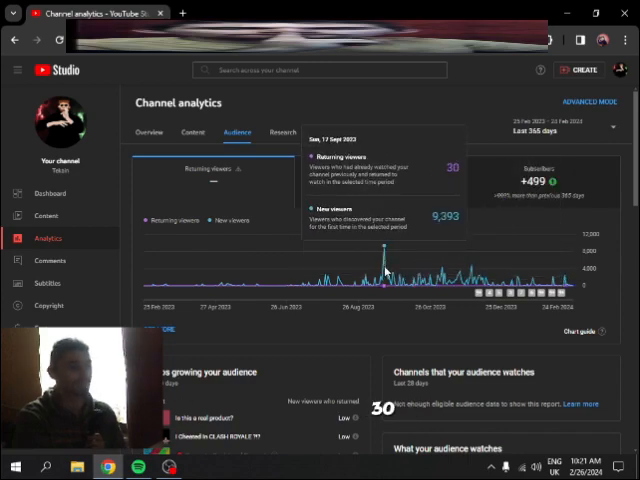
scroll(down, 3)
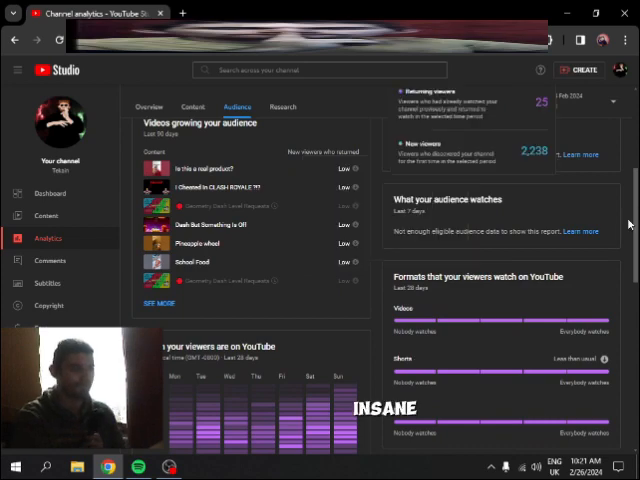
scroll(down, 3)
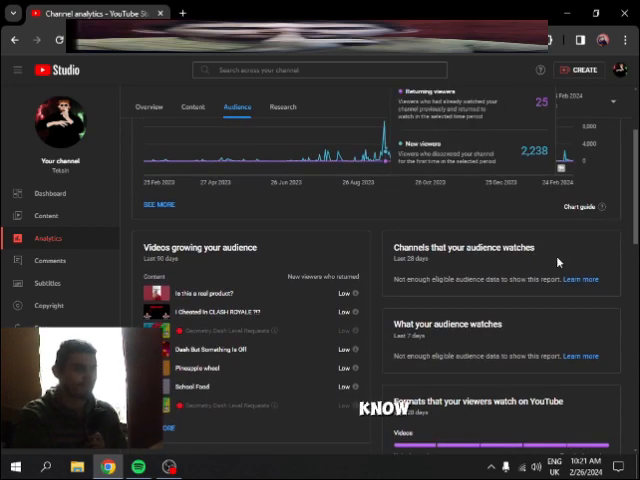
scroll(down, 3)
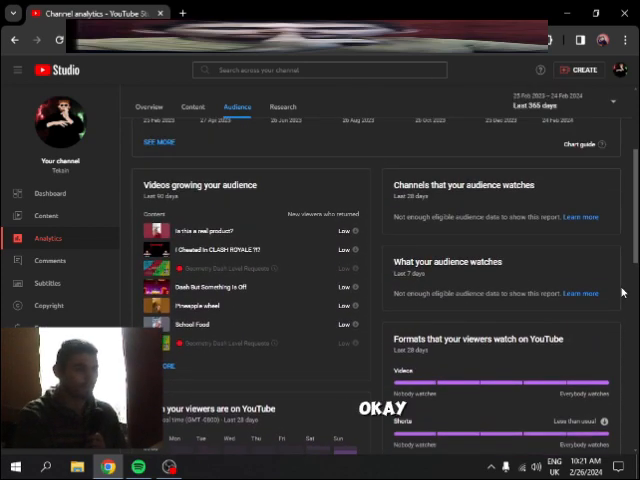
scroll(down, 3)
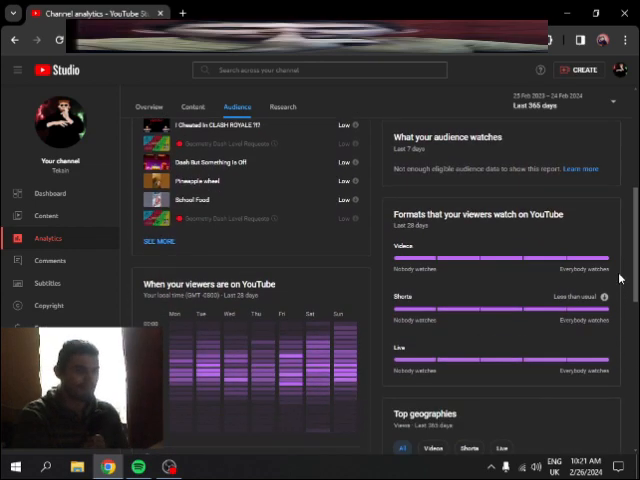
scroll(down, 3)
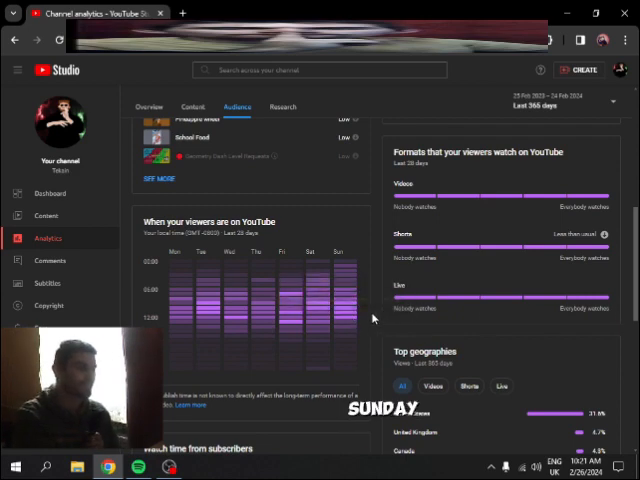
mouse_move(350, 312)
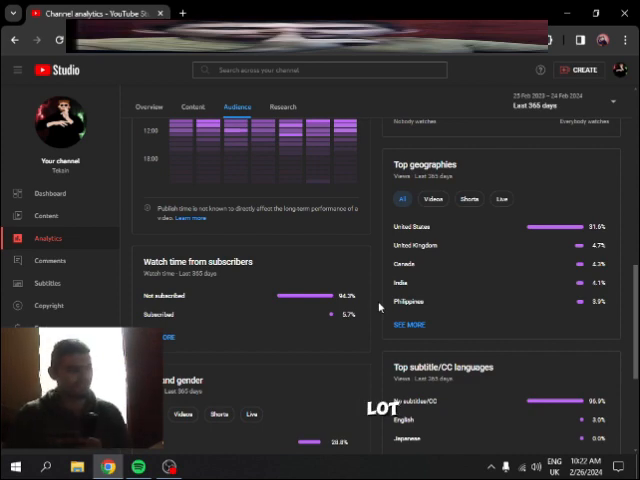
Scroll past top geographies and subscriber watch time to the age and gender breakdown
scroll(down, 3)
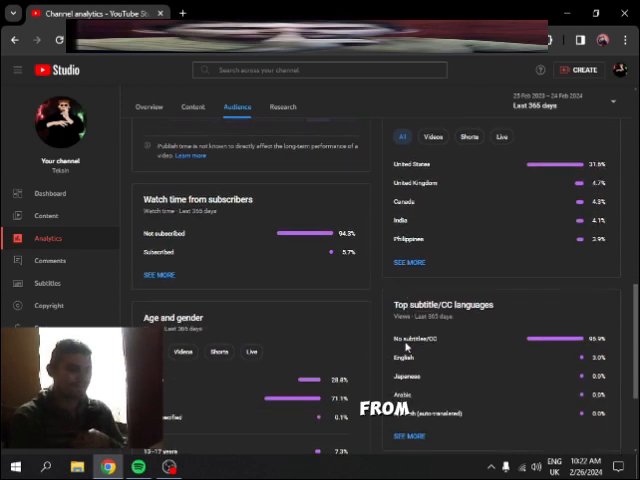
scroll(down, 3)
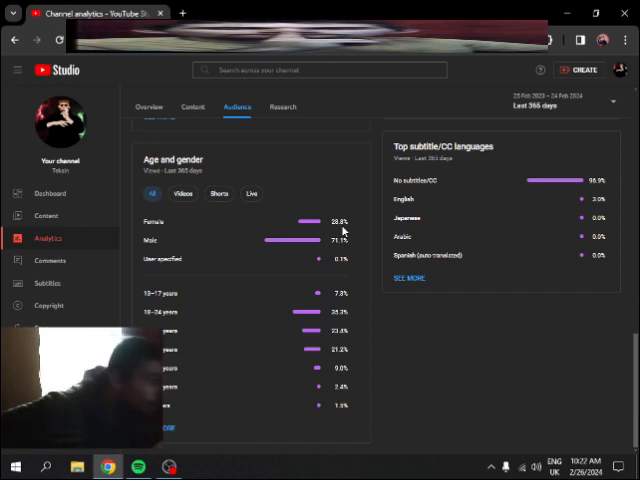
mouse_move(396, 410)
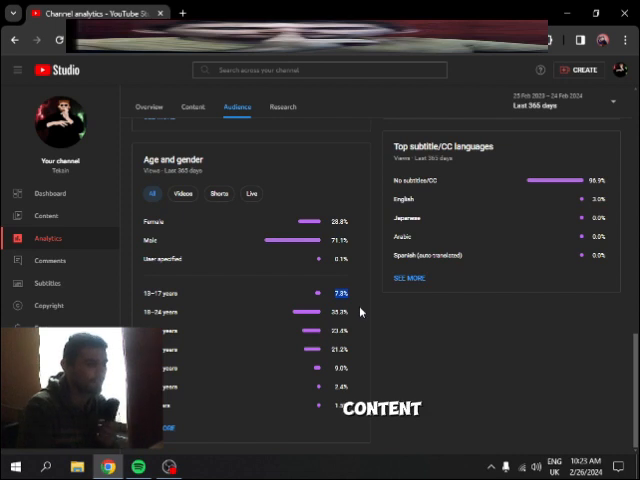
mouse_move(386, 320)
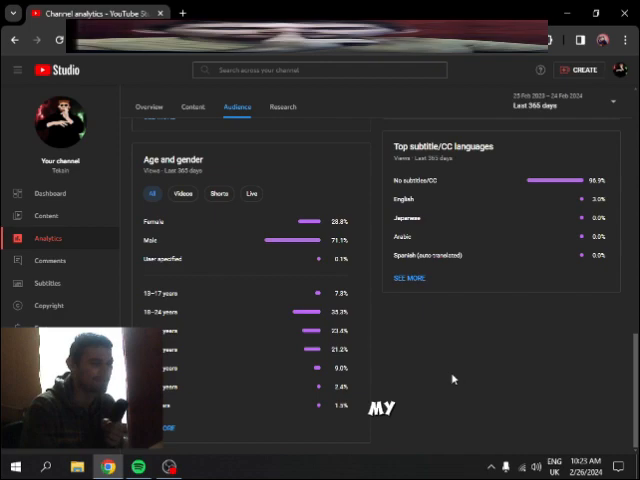
Review the viewer age brackets and bring top geographies and subscriber watch time back into view
scroll(down, 3)
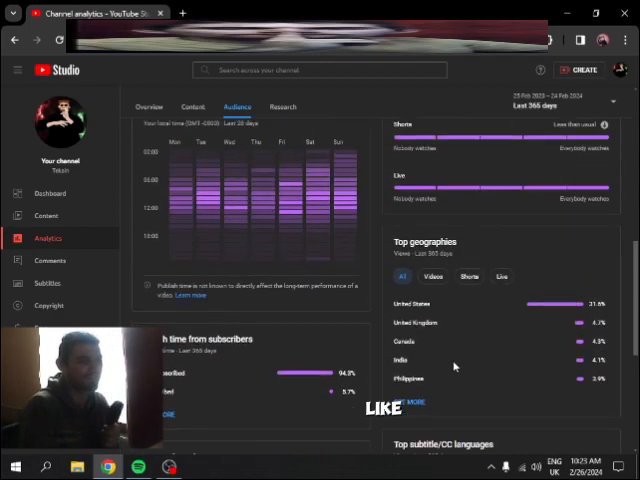